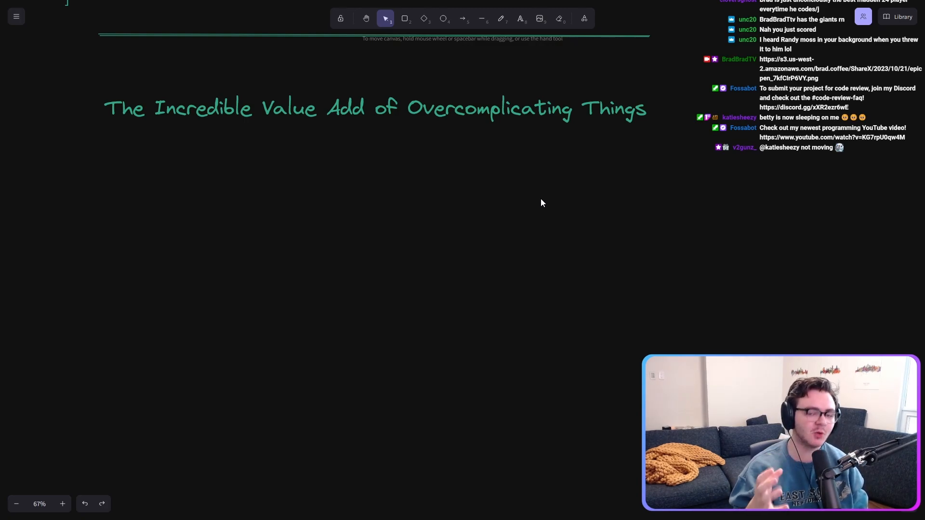
- Add a Team Merch box and place a blue 'Collect everyone's size' box below, arrowed up to it
{"action": "type", "text": "Team Merch"}
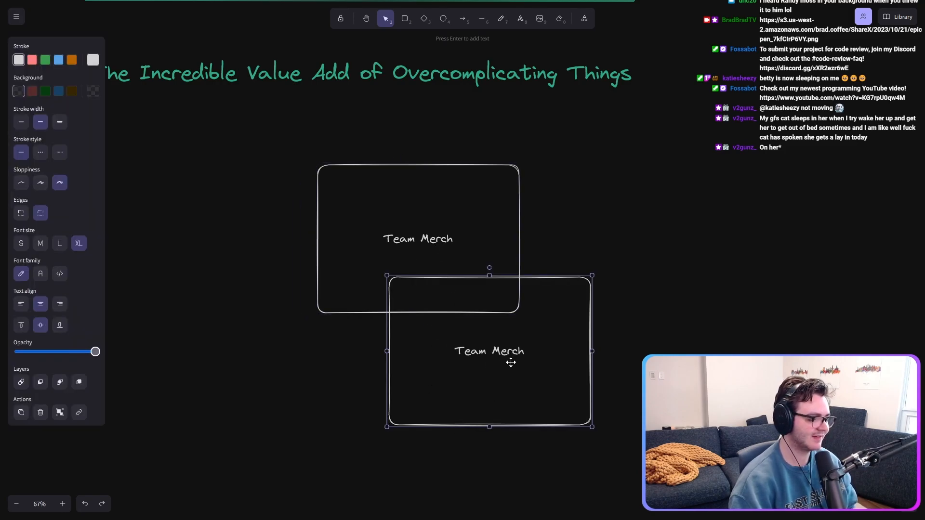
{"action": "left_click_drag", "start_coordinate": [489, 351], "coordinate": [316, 387]}
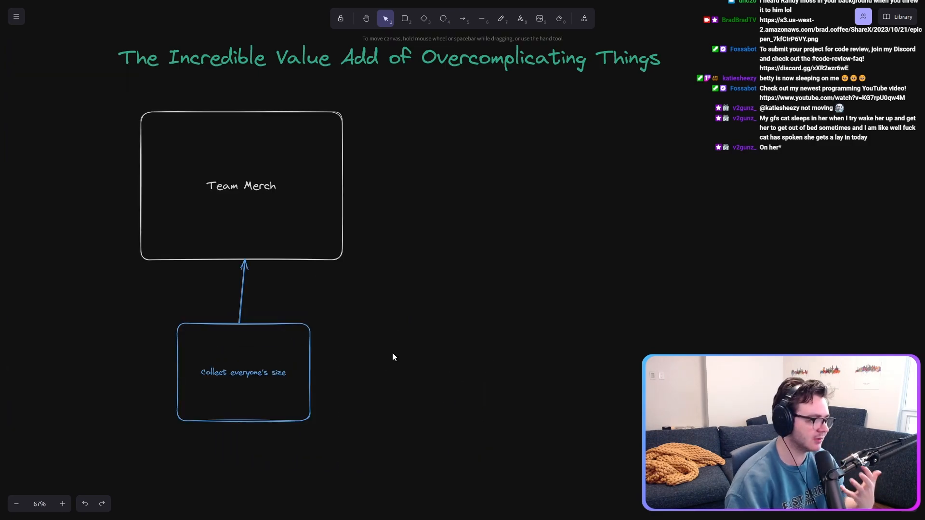
{"action": "mouse_move", "coordinate": [465, 189]}
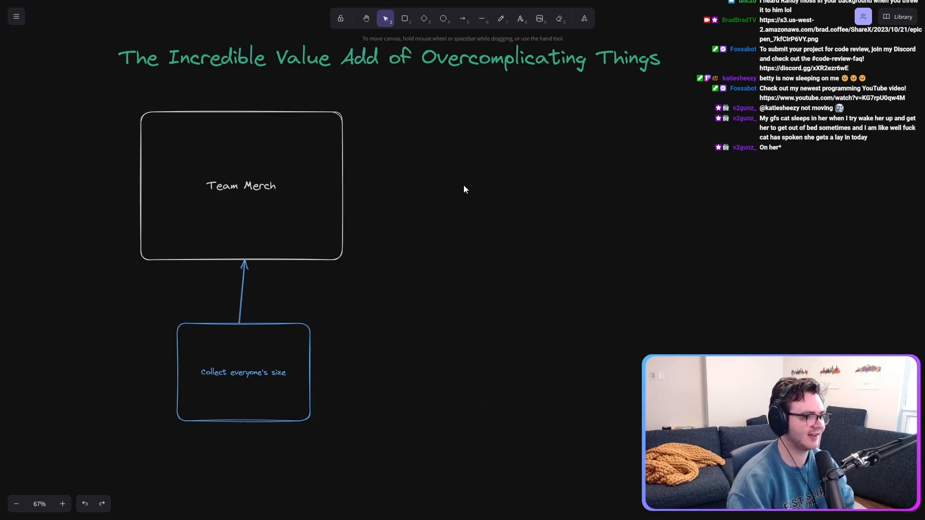
- Add green quote 'Hey everyone, can you email me your size for the tshirts?' right of Team Merch
{"action": "left_click", "coordinate": [464, 141]}
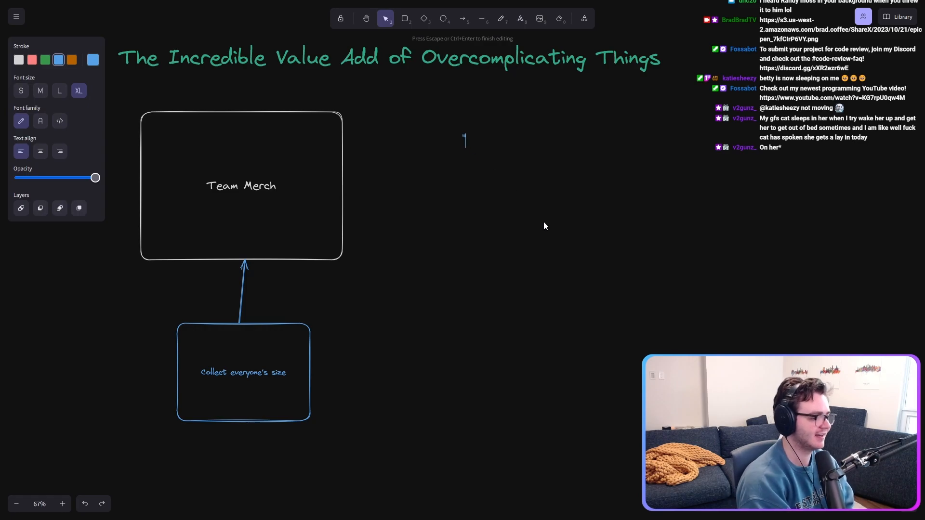
{"action": "type", "text": "\"Hey everyone, ca\""}
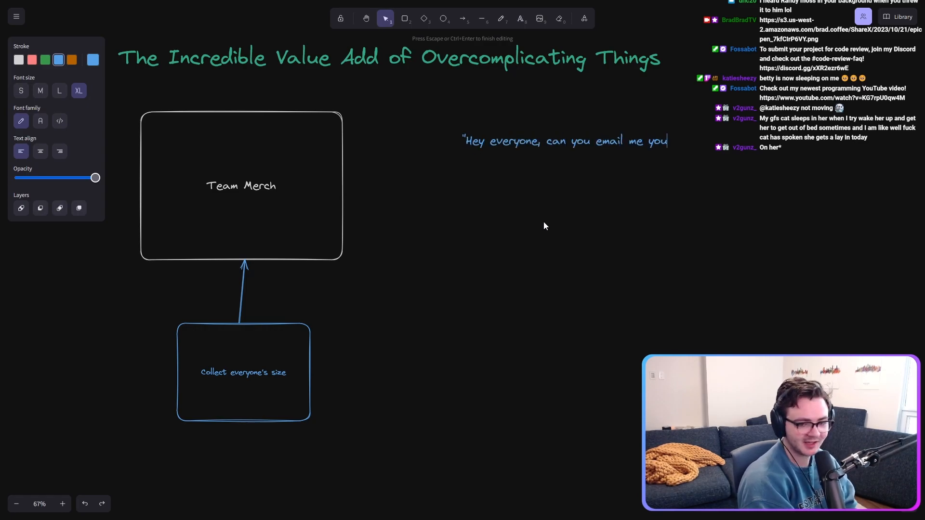
{"action": "type", "text": "r"}
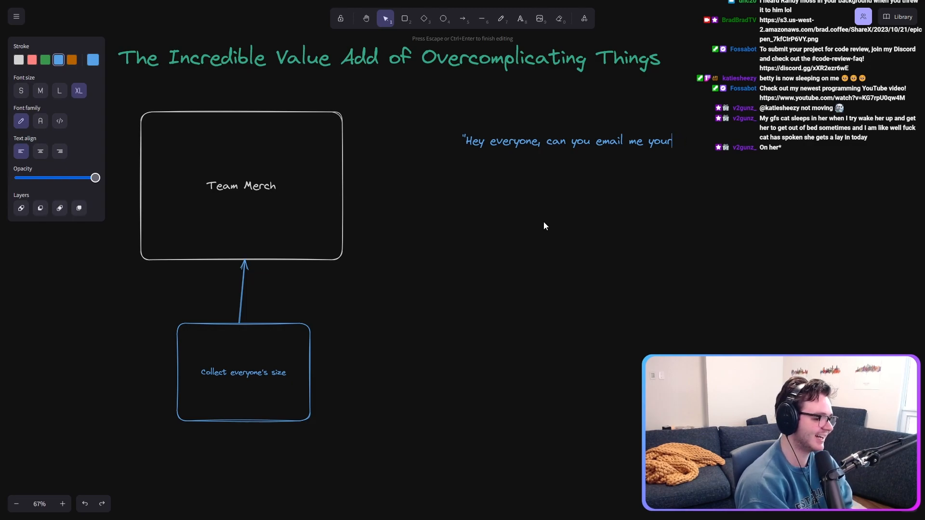
{"action": "type", "text": "size for hte"}
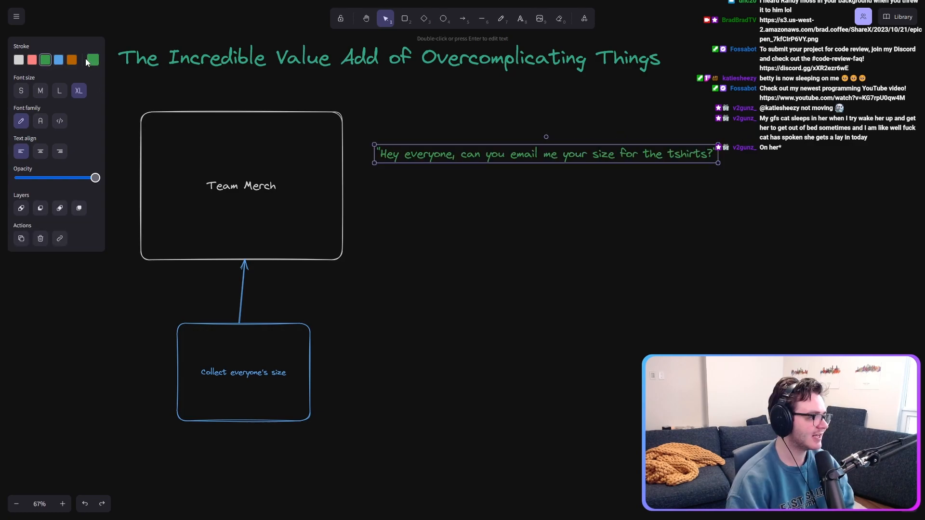
{"action": "left_click", "coordinate": [92, 60]}
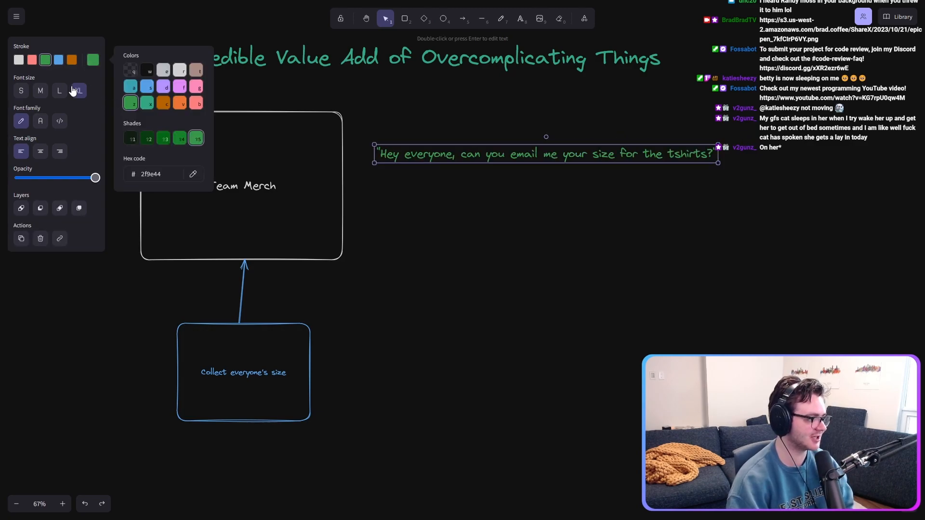
{"action": "left_click", "coordinate": [72, 60]}
{"action": "type", "text": "\"Hey e"}
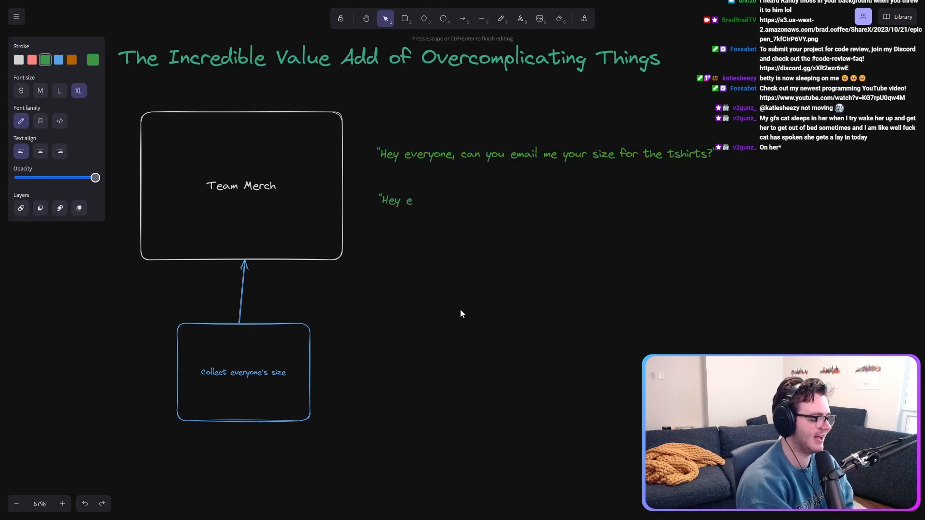
- Add the orange Google form quote with a sketched form showing Design: and Size: fields
{"action": "type", "text": "veryone, can you fill out this Google form?\""}
{"action": "type", "text": "Design:"}
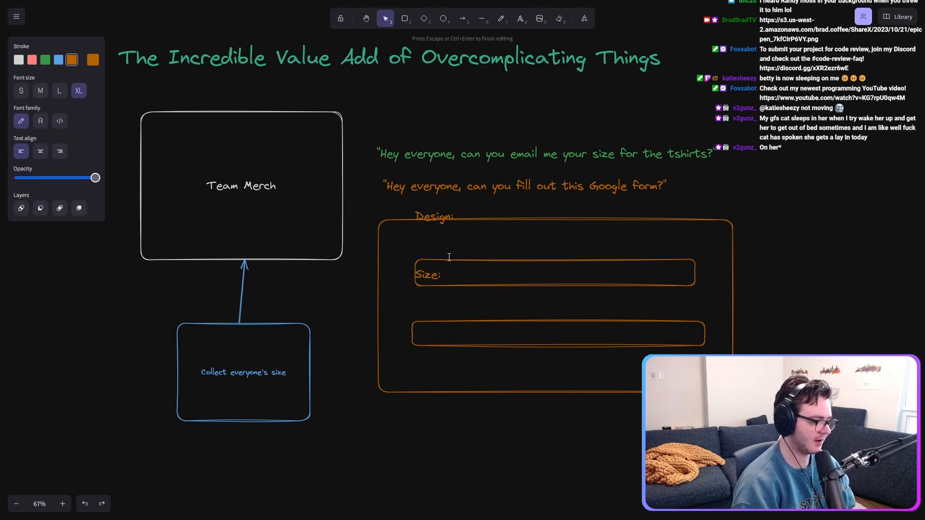
{"action": "left_click", "coordinate": [434, 219]}
{"action": "type", "text": "\"H"}
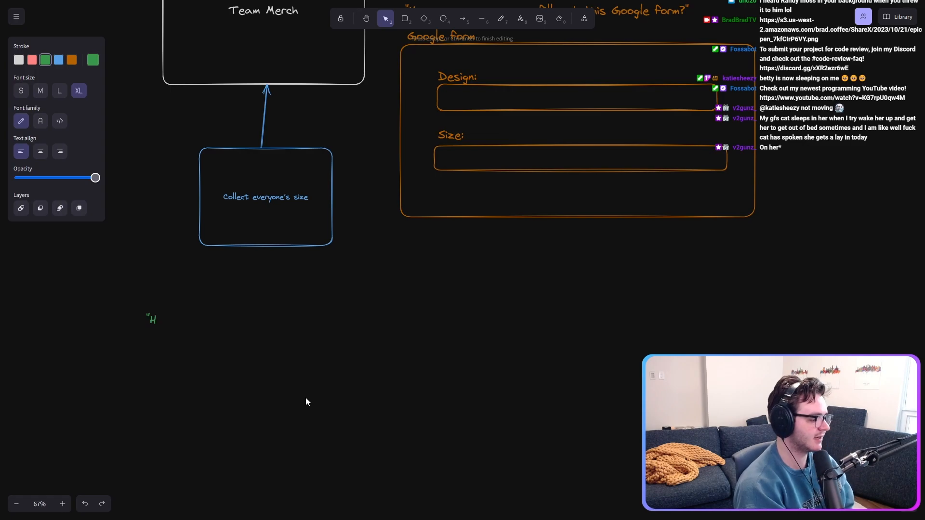
- Write the quote asking Brad to build a t-shirt 'store' on AWS for people to fill out
{"action": "type", "text": "ey Brad, here's a"}
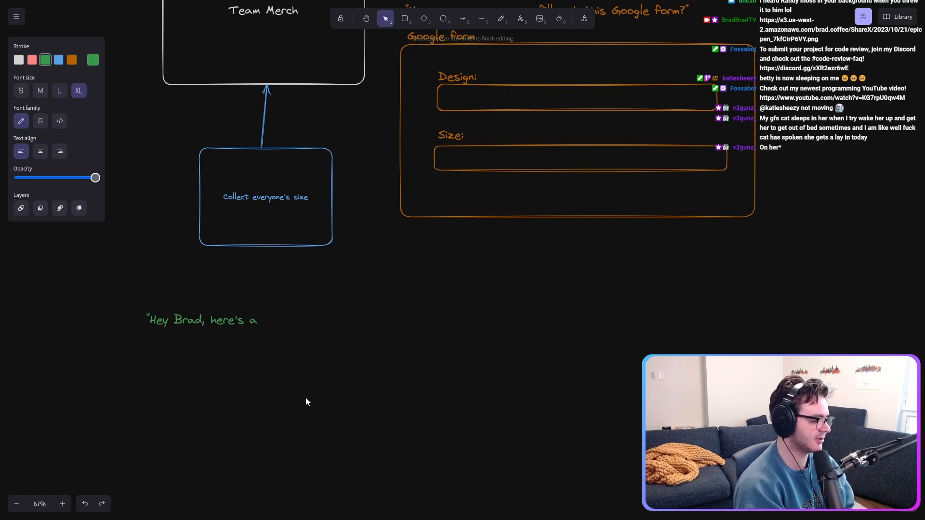
{"action": "type", "text": "access to an AWS a"}
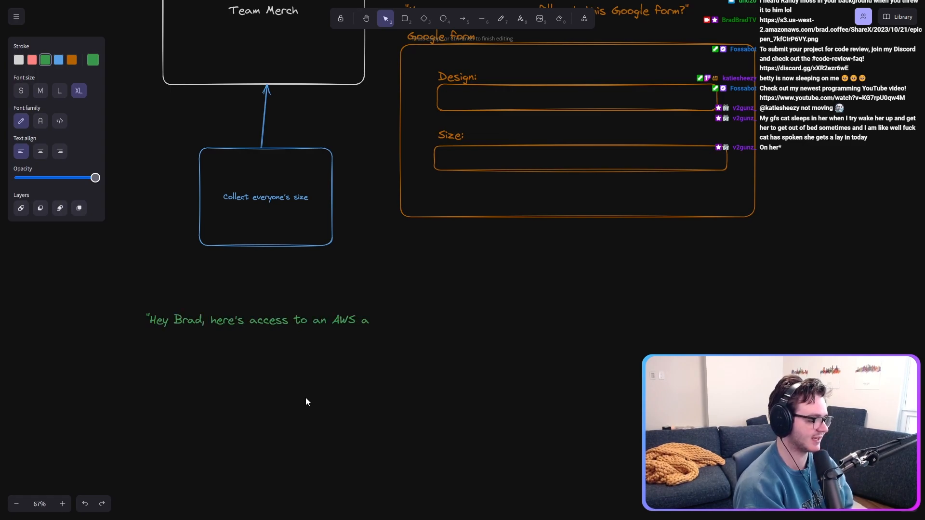
{"action": "type", "text": "account. I want you"}
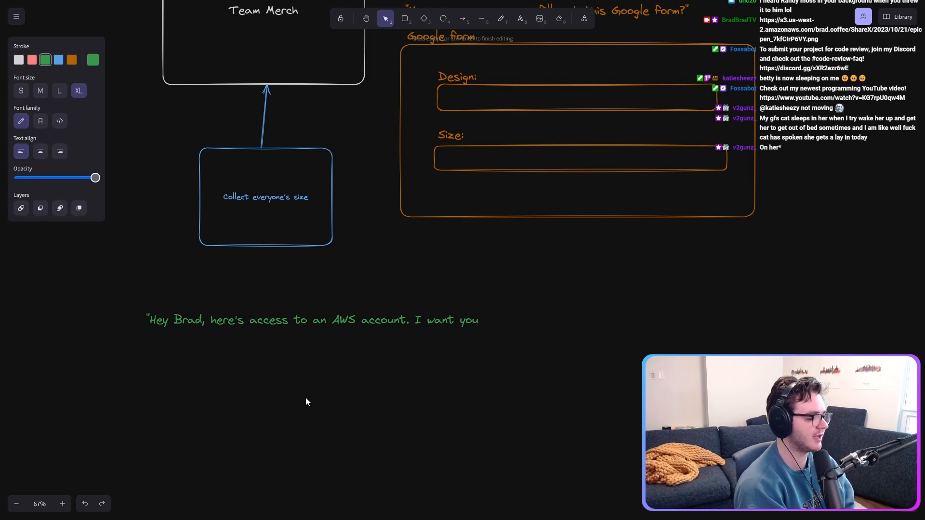
{"action": "type", "text": "to make a t-shirt"}
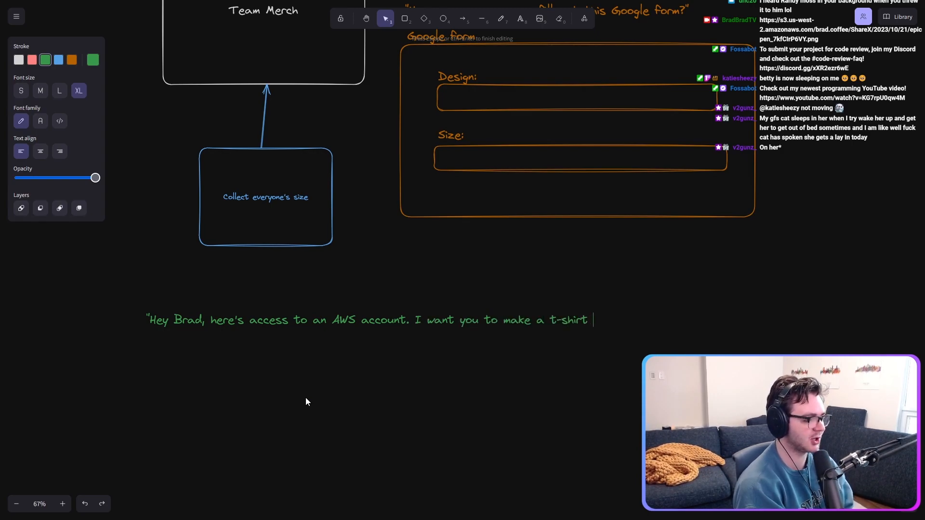
{"action": "type", "text": "'store'"}
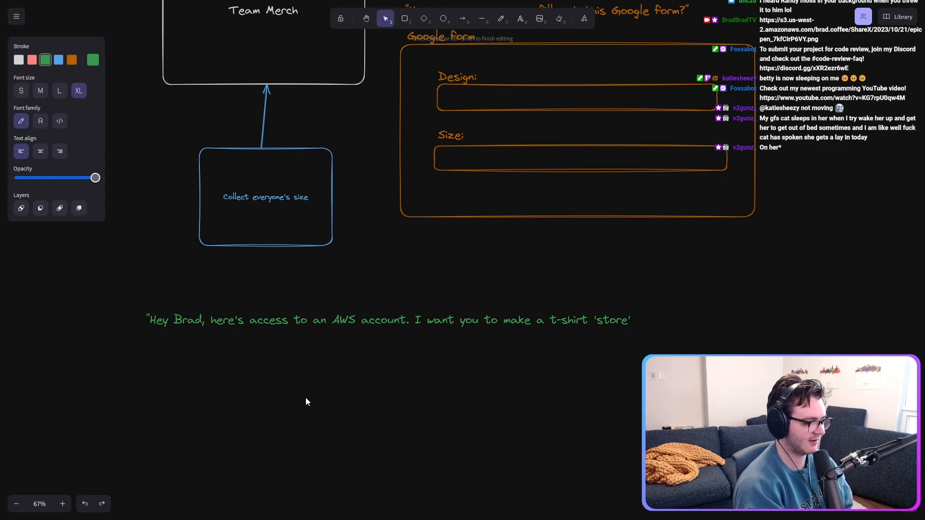
{"action": "type", "text": "for people"}
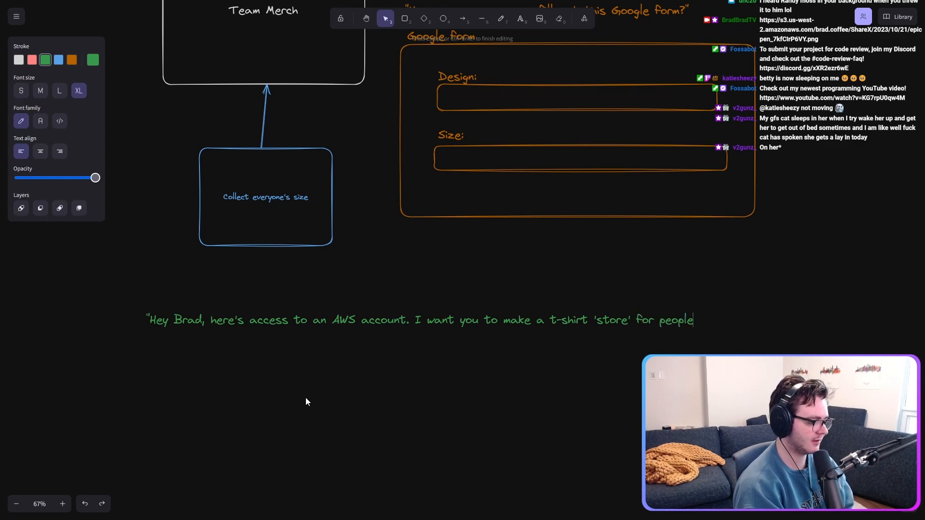
{"action": "type", "text": "to fill out their orders on."}
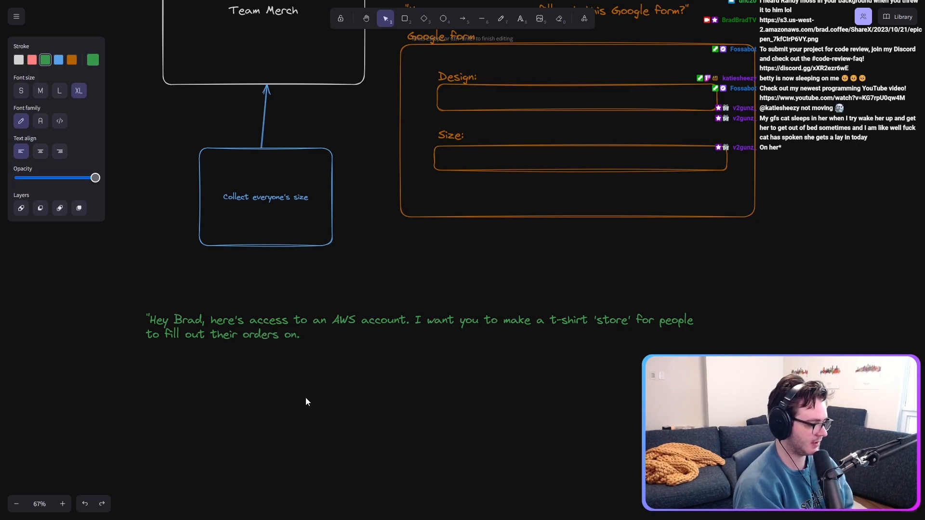
- Finish the quote: get who ordered what out of the store, use it as an opportunity to learn AWS
{"action": "type", "text": "All I need is for you to make"}
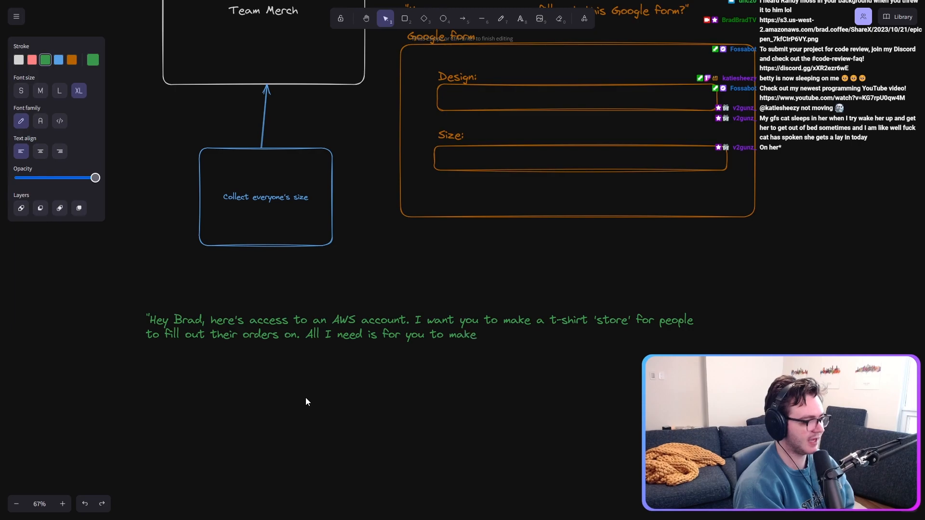
{"action": "type", "text": "sure that I can get the informati"}
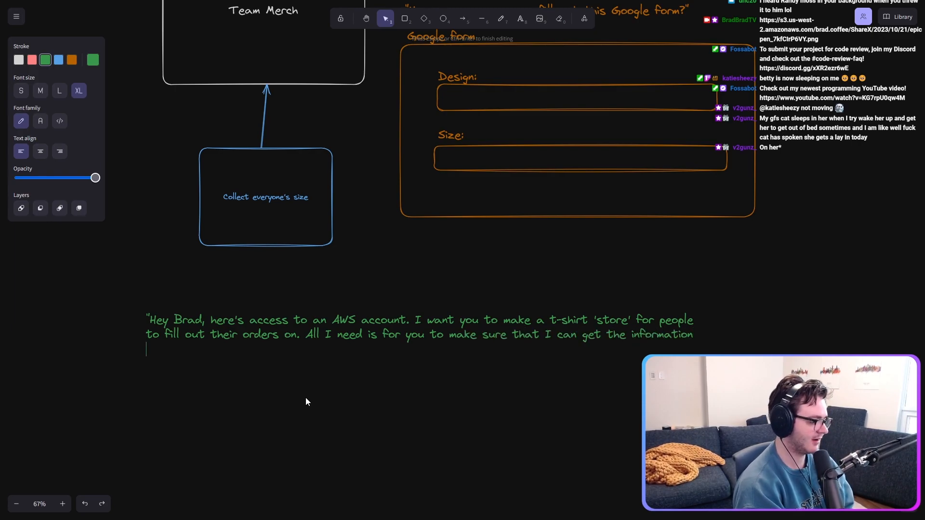
{"action": "type", "text": "on who ordere"}
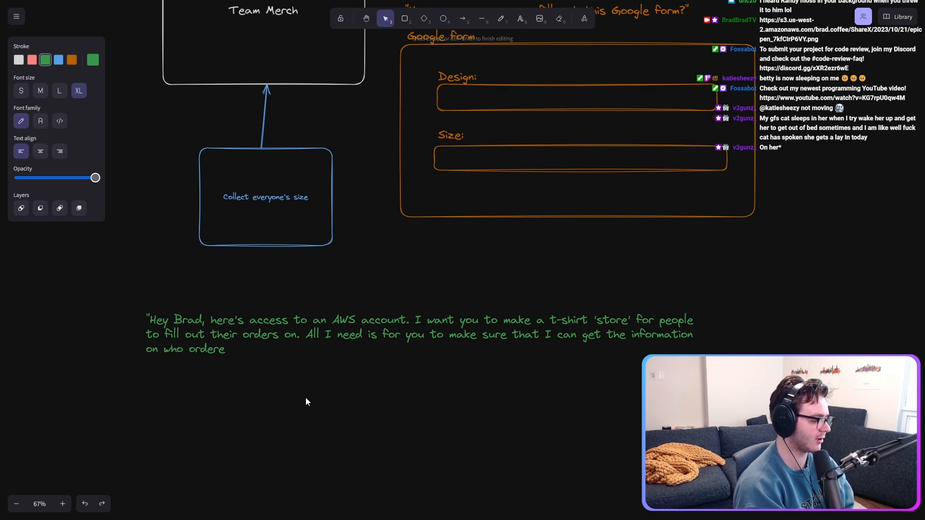
{"action": "type", "text": "what"}
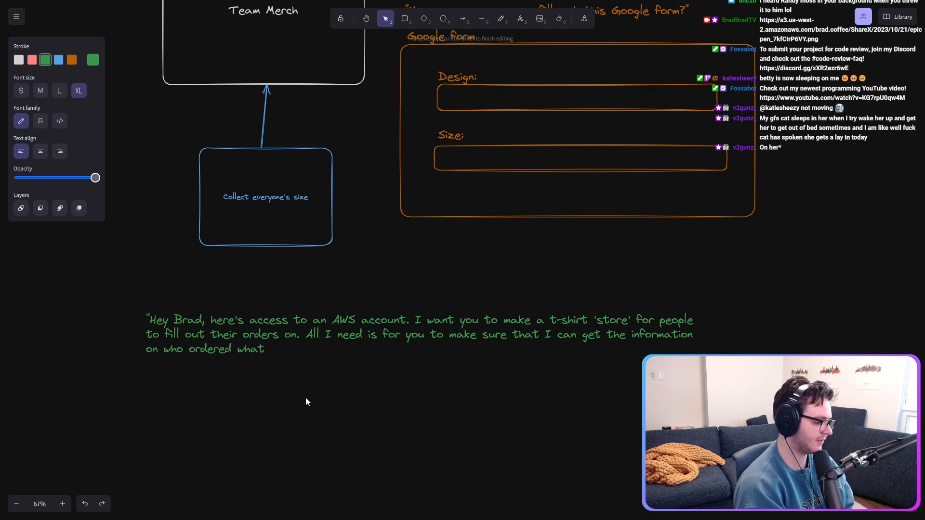
{"action": "type", "text": "OUT of that store"}
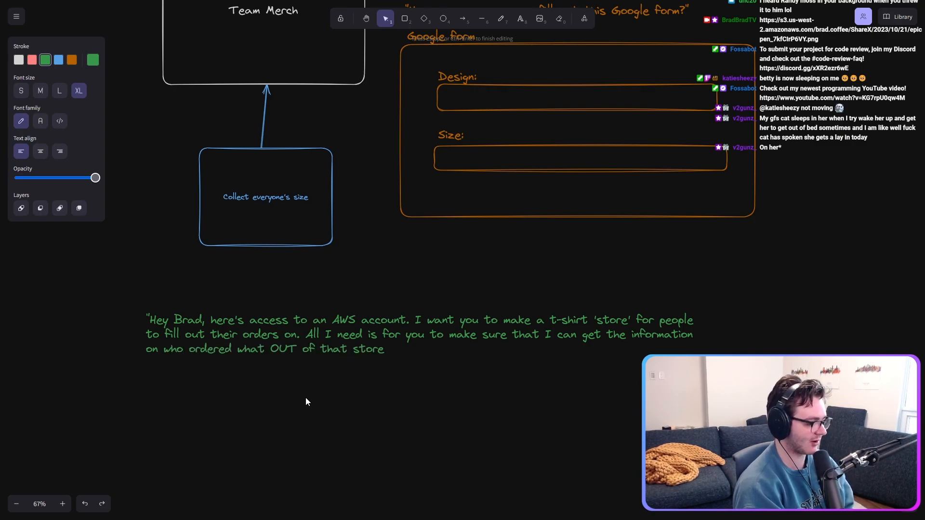
{"action": "type", "text": "Use it as a"}
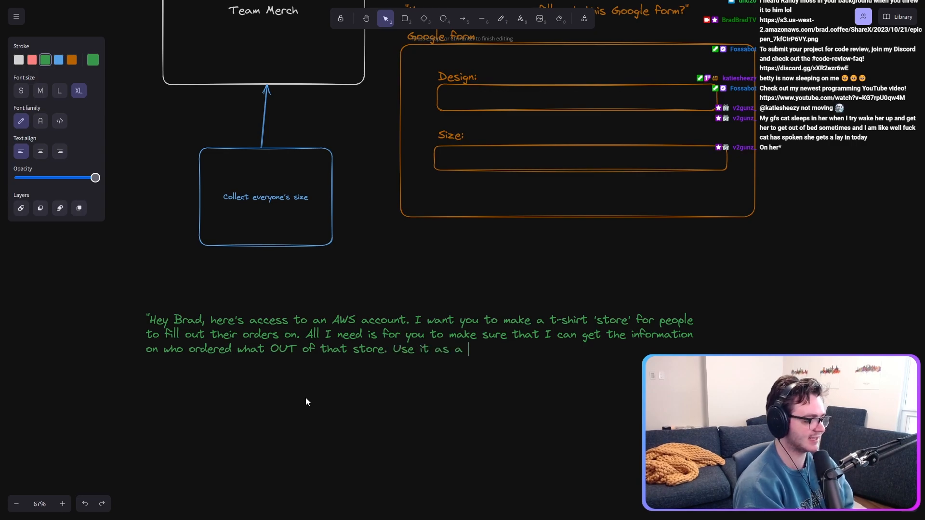
{"action": "type", "text": "n op"}
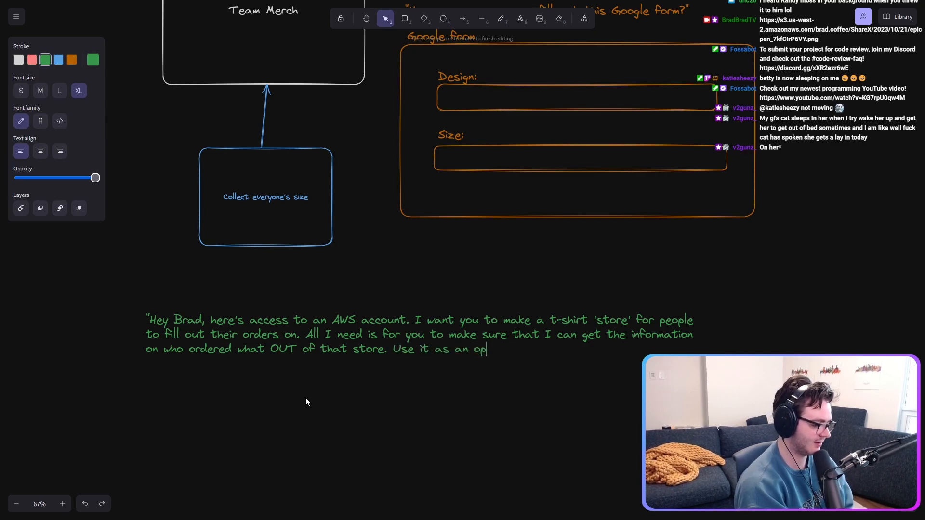
{"action": "type", "text": "portunity to learn AWS.\""}
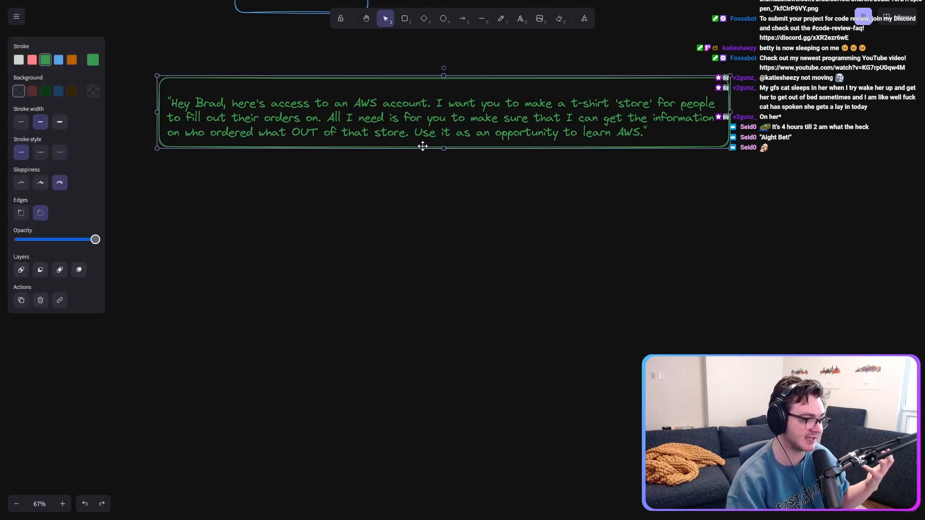
- Add a large pink SERVERLESS heading below the boxed quote
{"action": "left_click", "coordinate": [462, 288]}
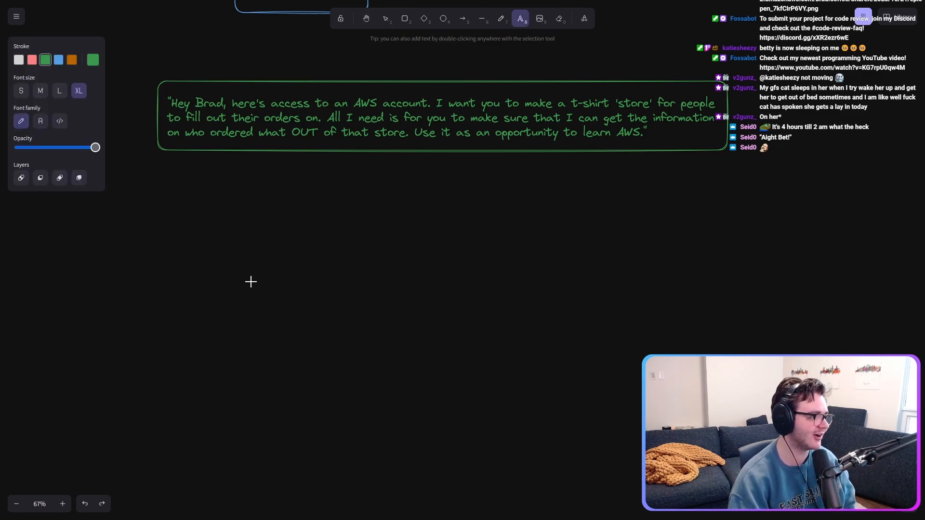
{"action": "type", "text": "SERVERLESS"}
{"action": "type", "text": "F"}
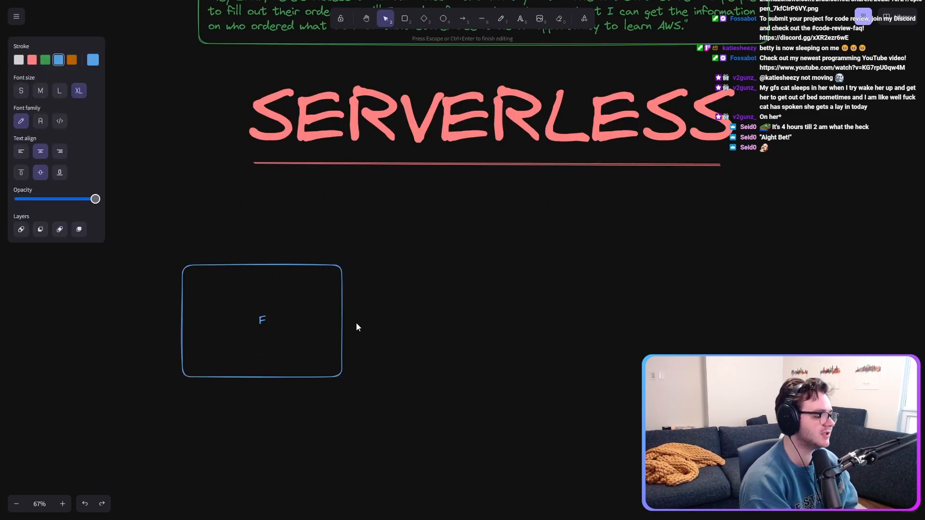
- Label the blue box 'Frontend? (Angular)' and move it down-left under the SERVERLESS heading
{"action": "type", "text": "rontend?"}
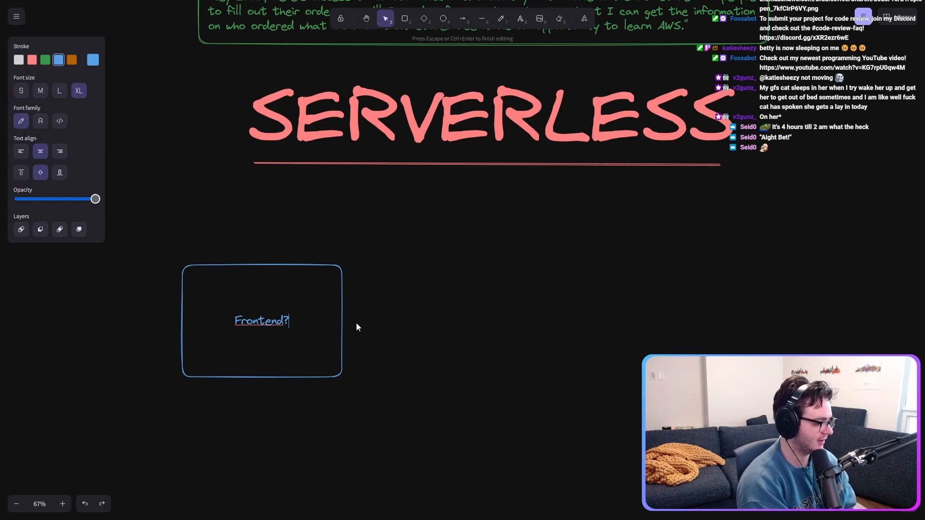
{"action": "type", "text": "(Angular)"}
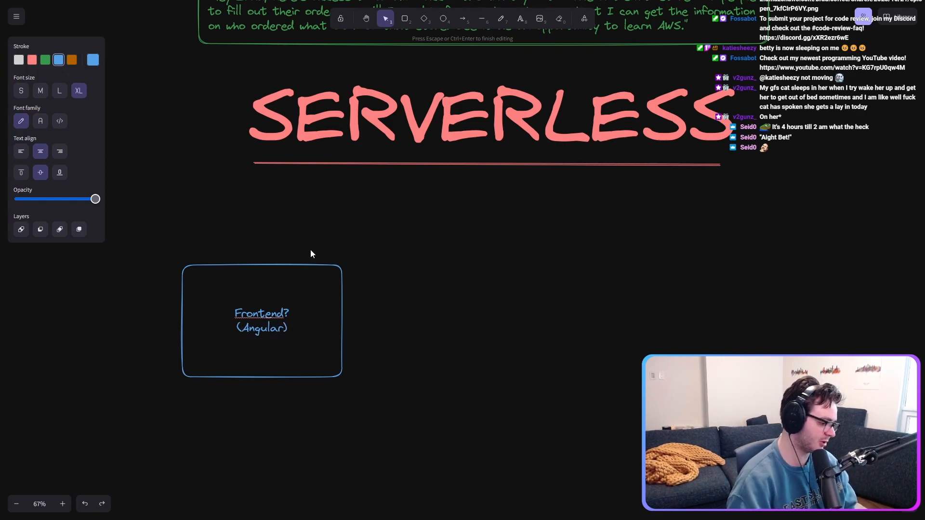
{"action": "left_click_drag", "start_coordinate": [261, 319], "coordinate": [215, 327]}
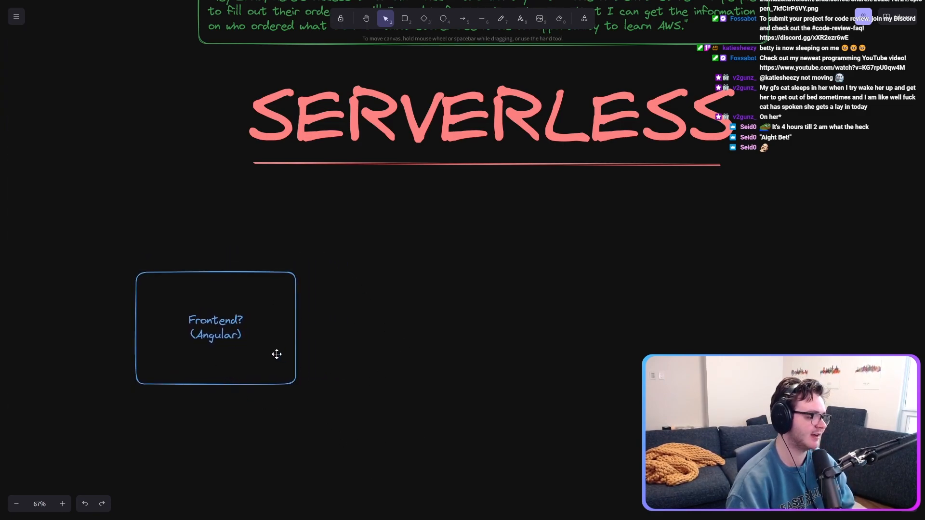
{"action": "left_click_drag", "start_coordinate": [215, 328], "coordinate": [196, 378]}
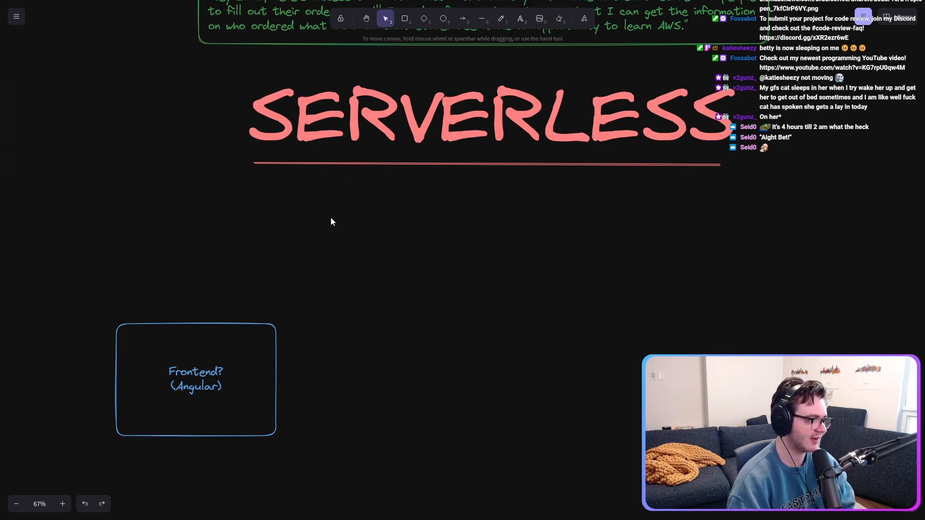
- Add a green S3 Bucket box with a 'static hosting' arrow to Frontend, plus a DynamoDB box on the right
{"action": "left_click_drag", "start_coordinate": [366, 227], "coordinate": [598, 333]}
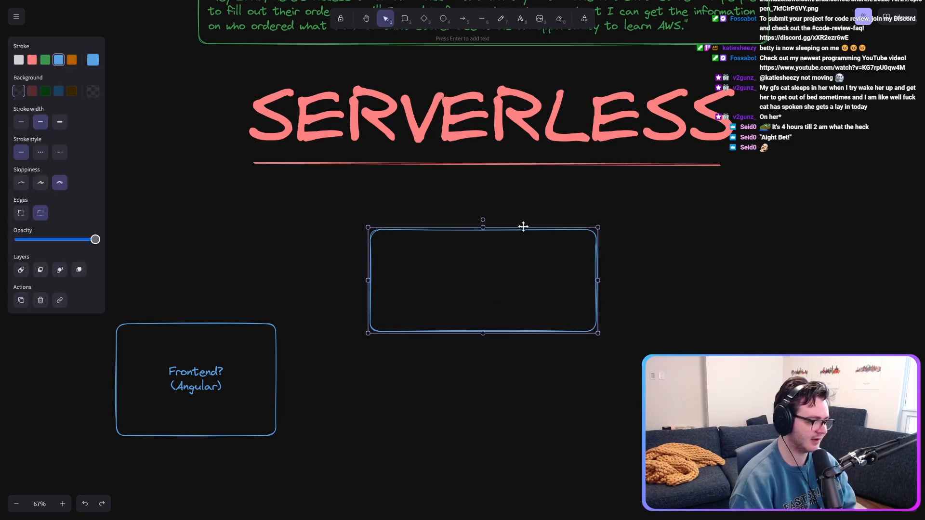
{"action": "type", "text": "S3 Bucket"}
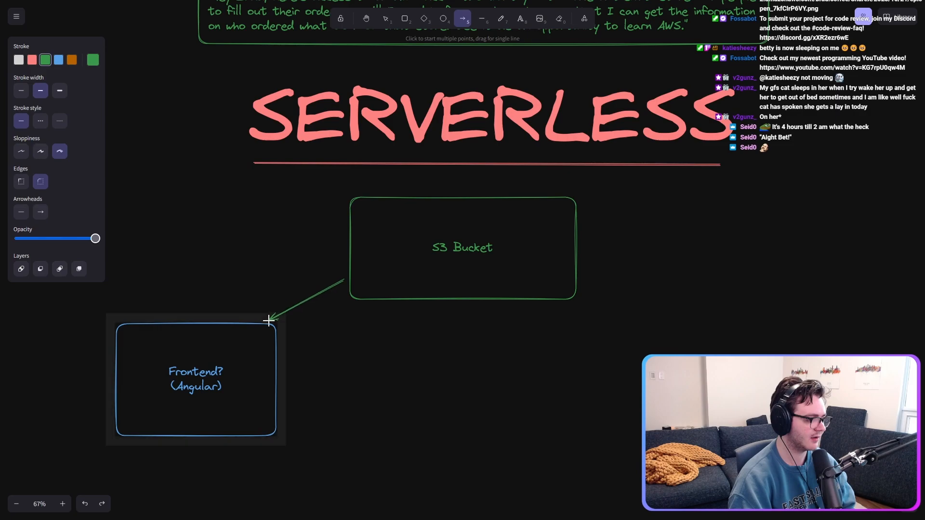
{"action": "left_click", "coordinate": [385, 18]}
{"action": "type", "text": "static hosting"}
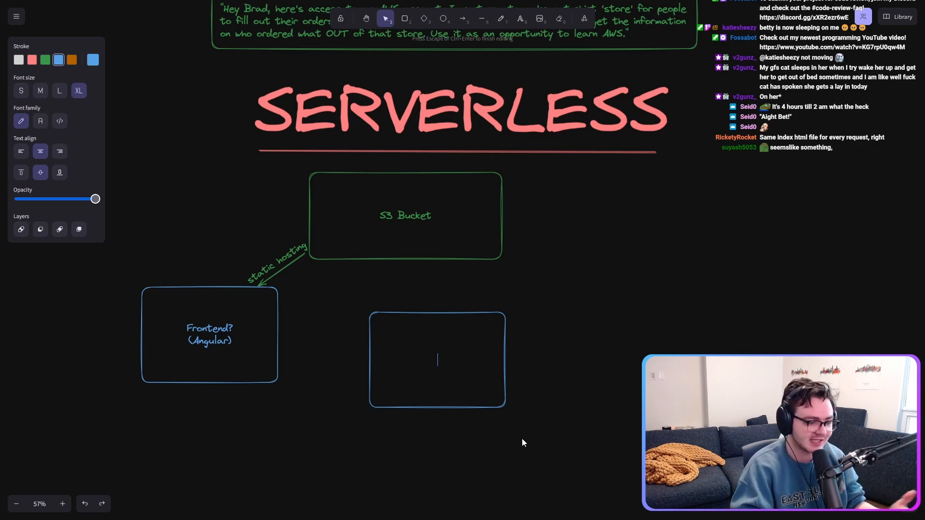
{"action": "type", "text": "DynamoDB"}
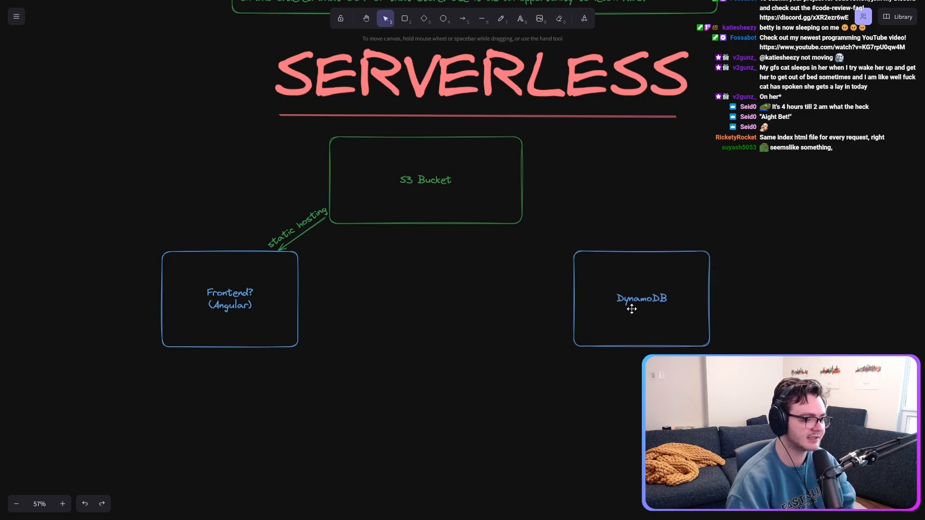
- Add orange API GATEWAY and purple LAMBDA boxes and chain Frontend through them into DynamoDB
{"action": "left_click_drag", "start_coordinate": [642, 298], "coordinate": [591, 291]}
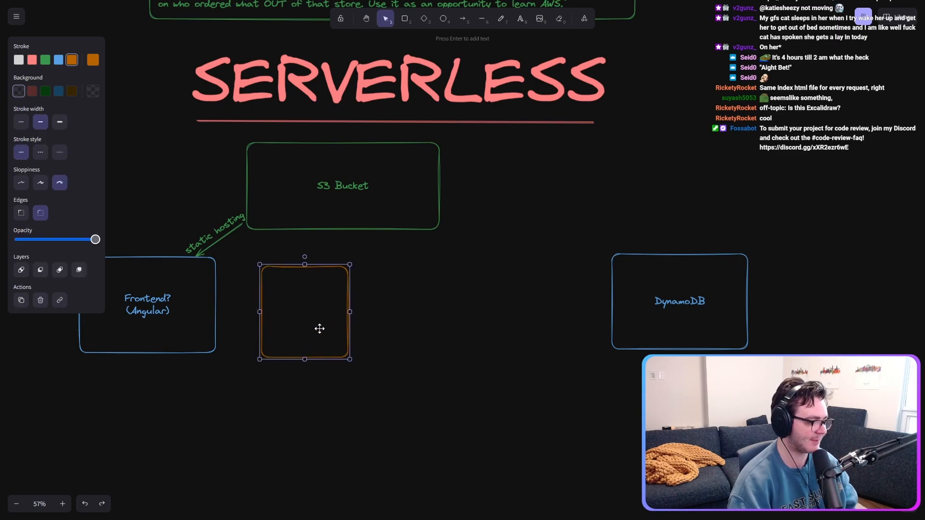
{"action": "type", "text": "API GATEWAY"}
{"action": "type", "text": "LAMBDA"}
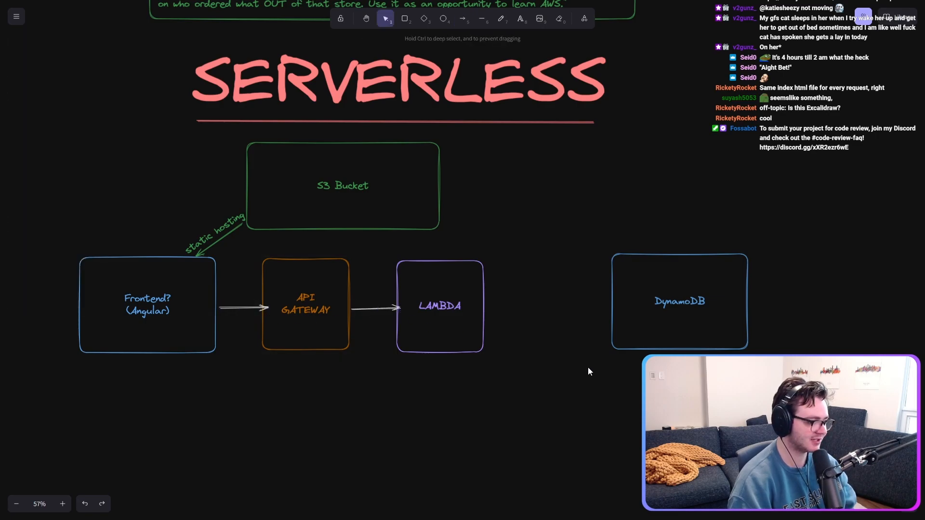
{"action": "left_click_drag", "start_coordinate": [489, 306], "coordinate": [608, 306]}
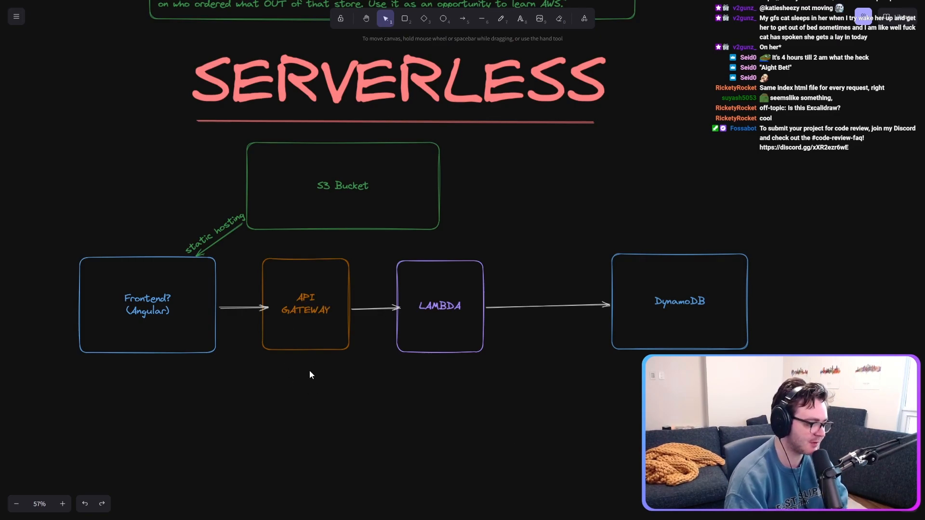
{"action": "left_click", "coordinate": [439, 306]}
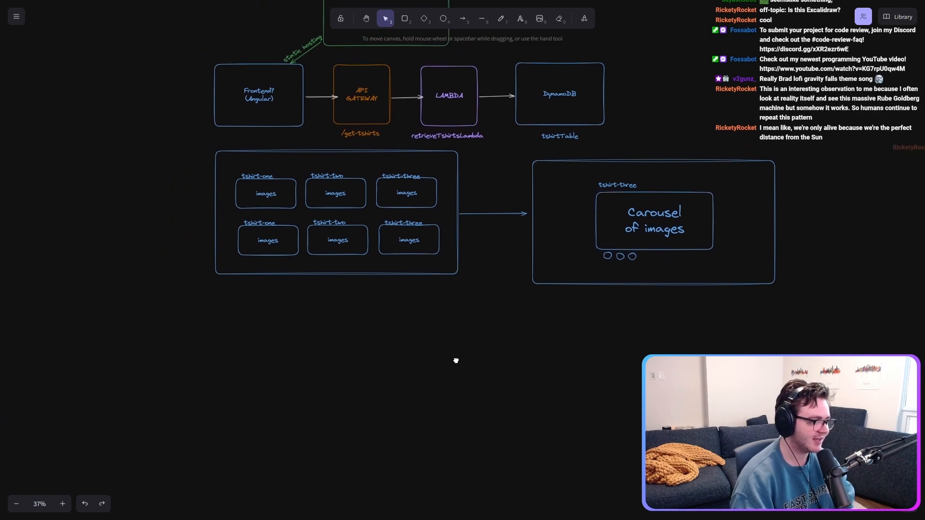
- Copy the Frontend, API GATEWAY, LAMBDA, DynamoDB row below the pages and link the boxes with arrows
{"action": "left_click", "coordinate": [361, 96]}
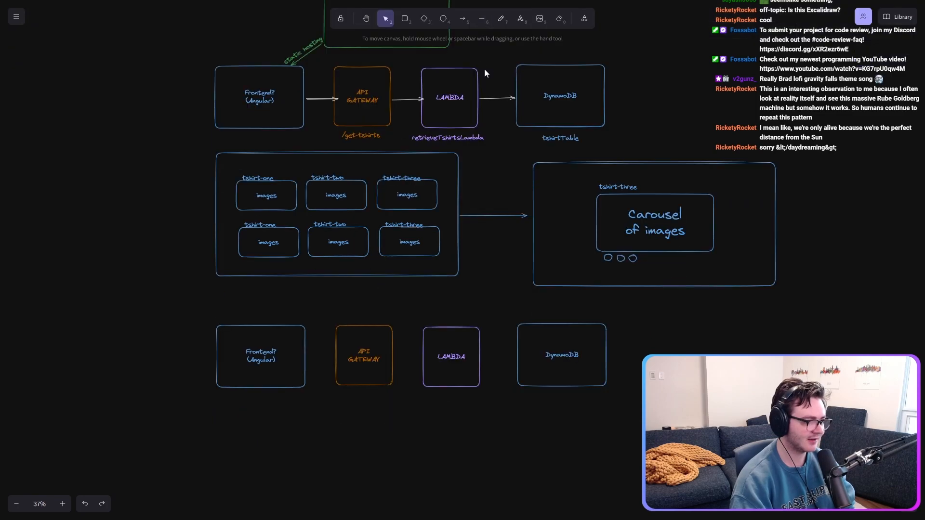
{"action": "left_click", "coordinate": [462, 18]}
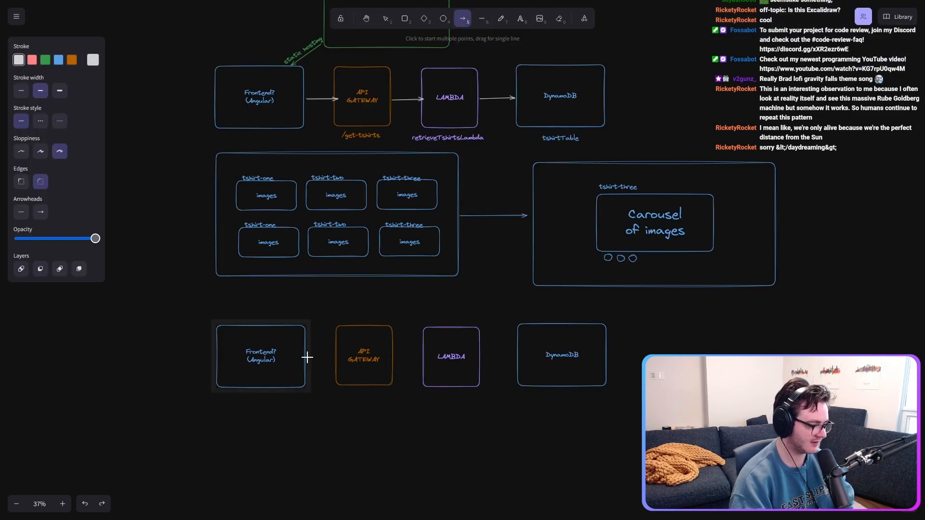
{"action": "left_click_drag", "start_coordinate": [306, 356], "coordinate": [334, 356]}
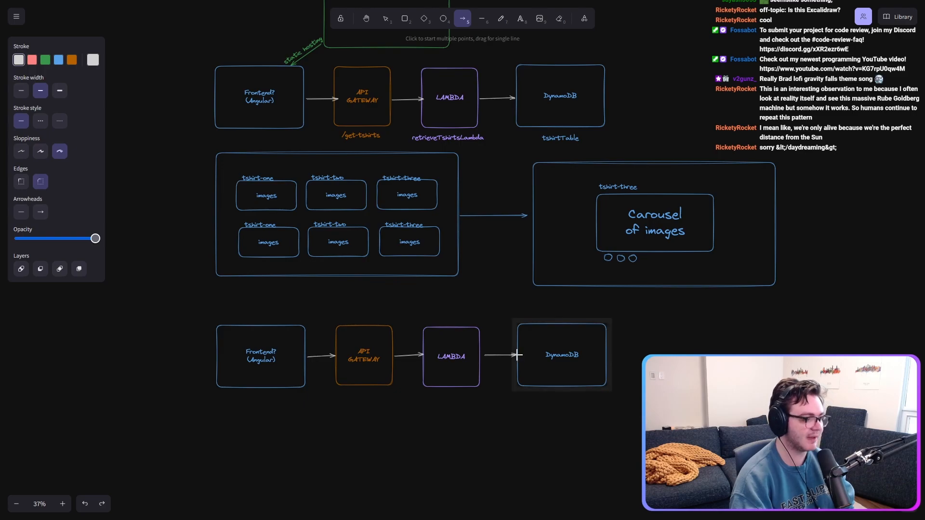
{"action": "left_click", "coordinate": [386, 19]}
{"action": "type", "text": "/tshirt-details?"}
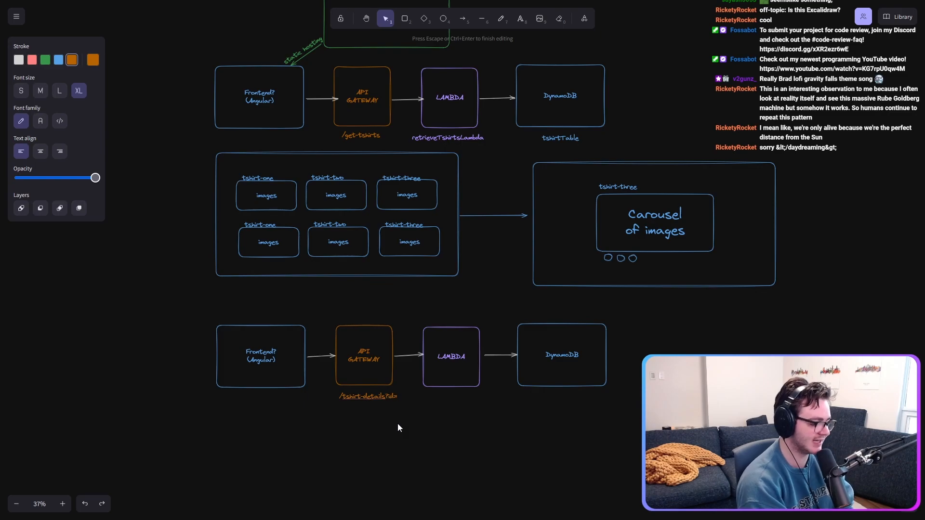
- Label the lower row with route /tshirt-details/:id and function retrieveTshirtsDetailsLambda
{"action": "type", "text": "id"}
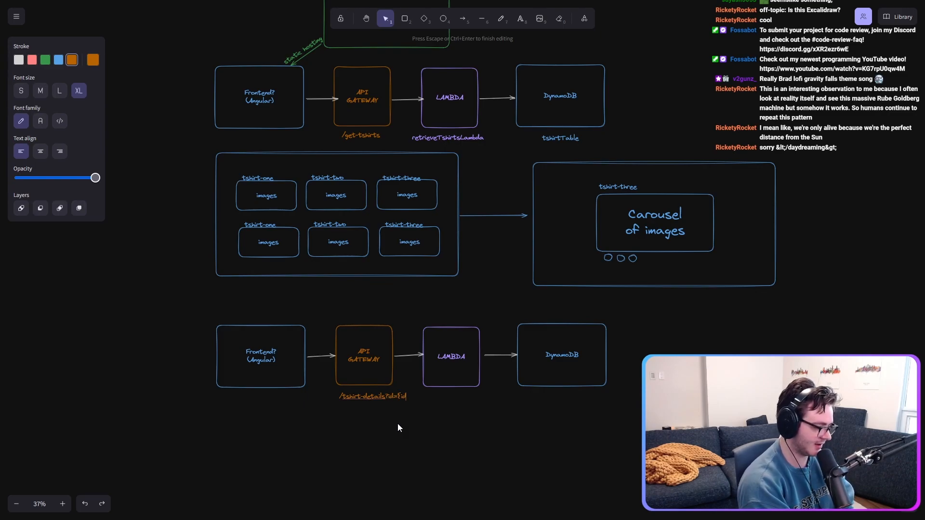
{"action": "left_click", "coordinate": [373, 396]}
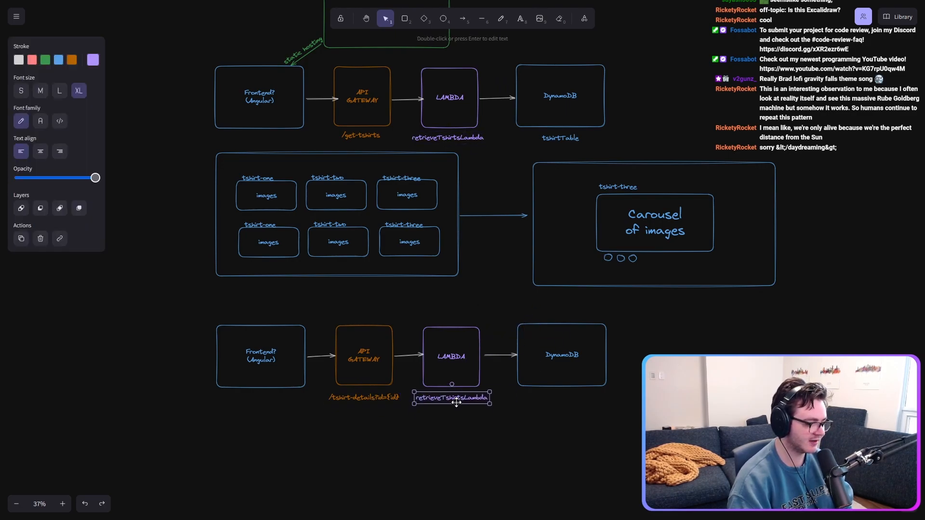
{"action": "double_click", "coordinate": [451, 398]}
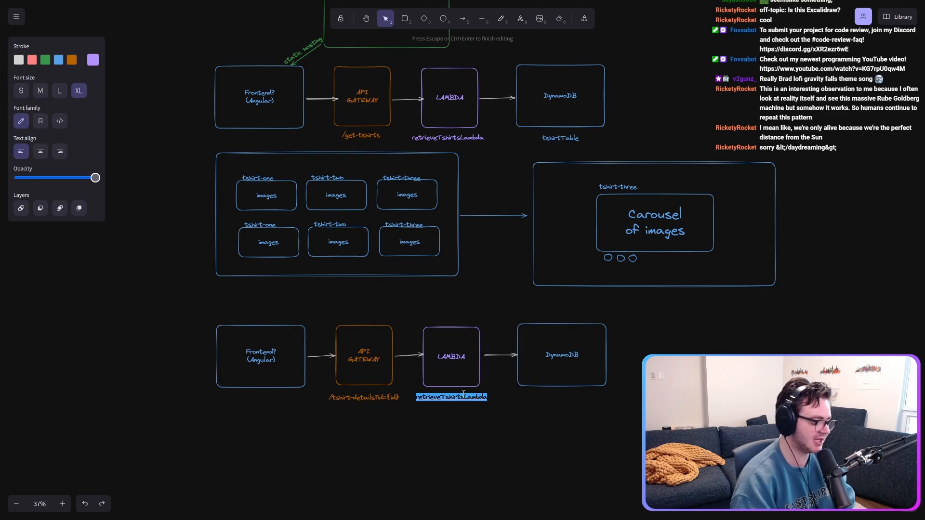
{"action": "type", "text": "retrieveTshirtsDetails"}
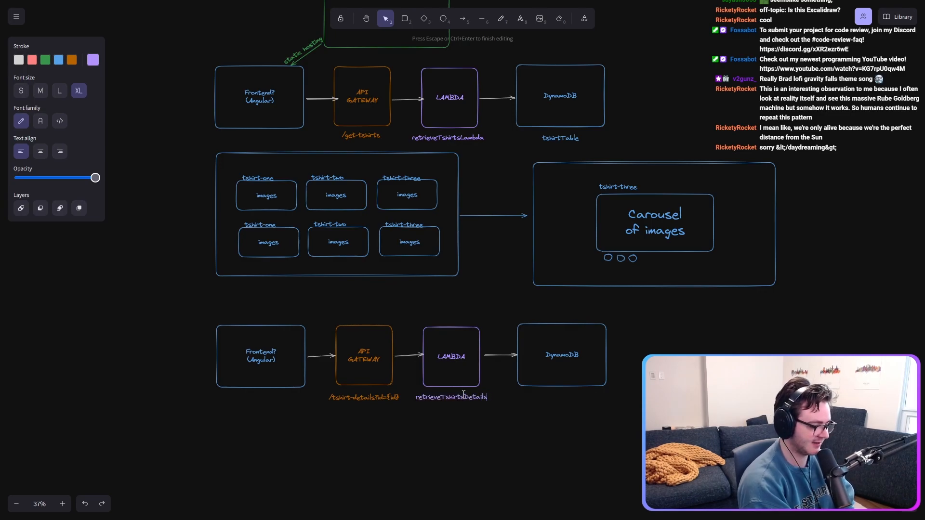
{"action": "type", "text": "Lambda"}
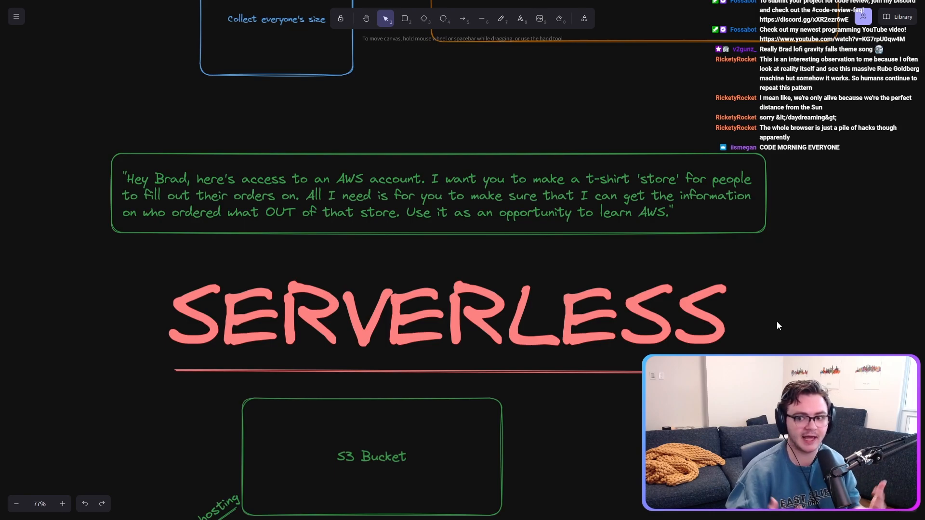
{"action": "scroll", "scroll_direction": "down", "scroll_amount": 3}
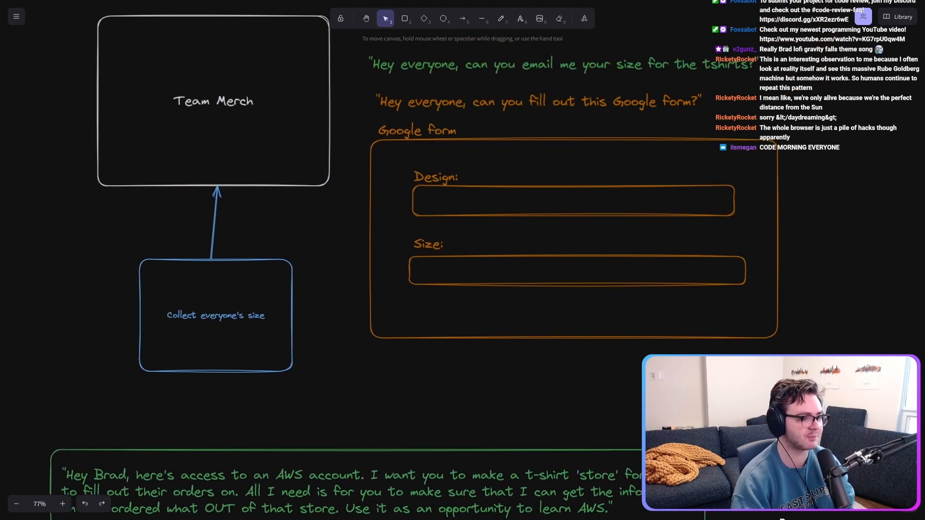
{"action": "left_click", "coordinate": [529, 101]}
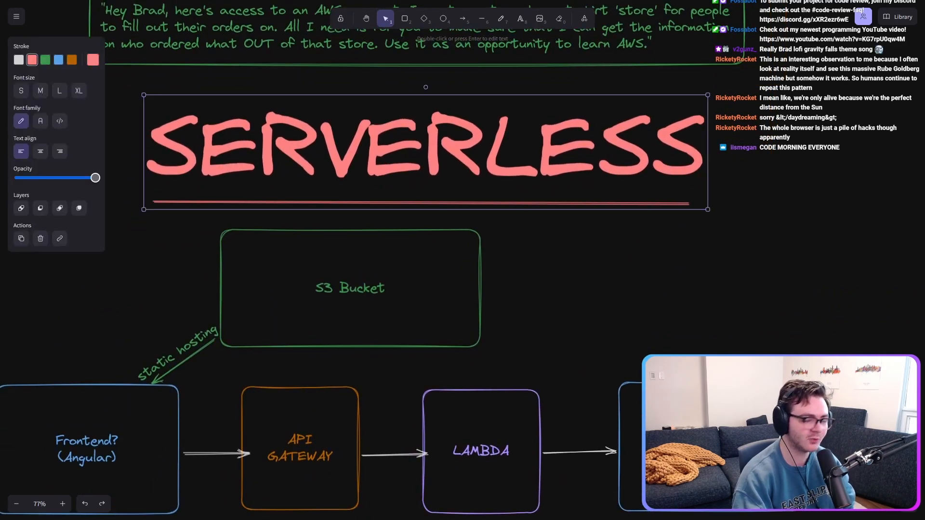
{"action": "scroll", "scroll_direction": "down", "scroll_amount": 3}
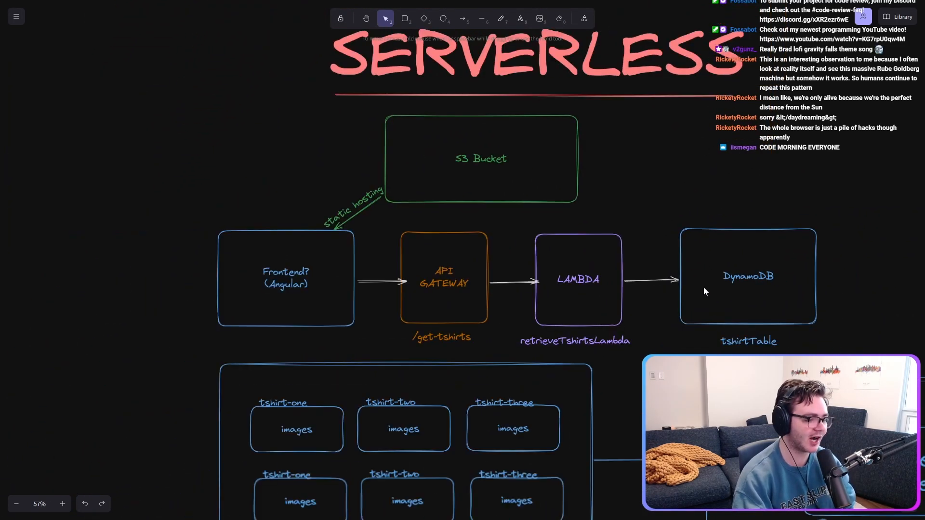
{"action": "scroll", "scroll_direction": "down", "scroll_amount": 3}
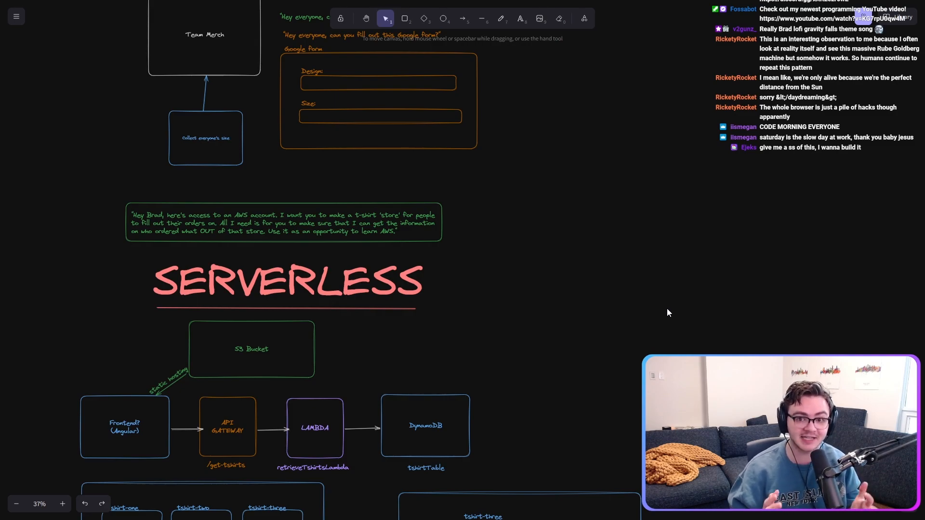
{"action": "scroll", "scroll_direction": "down", "scroll_amount": 3}
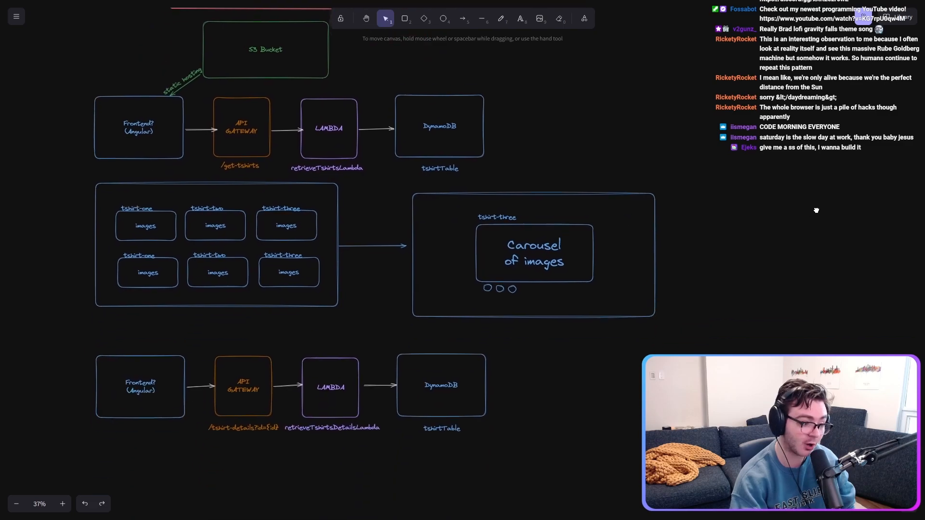
{"action": "scroll", "scroll_direction": "down", "scroll_amount": 3}
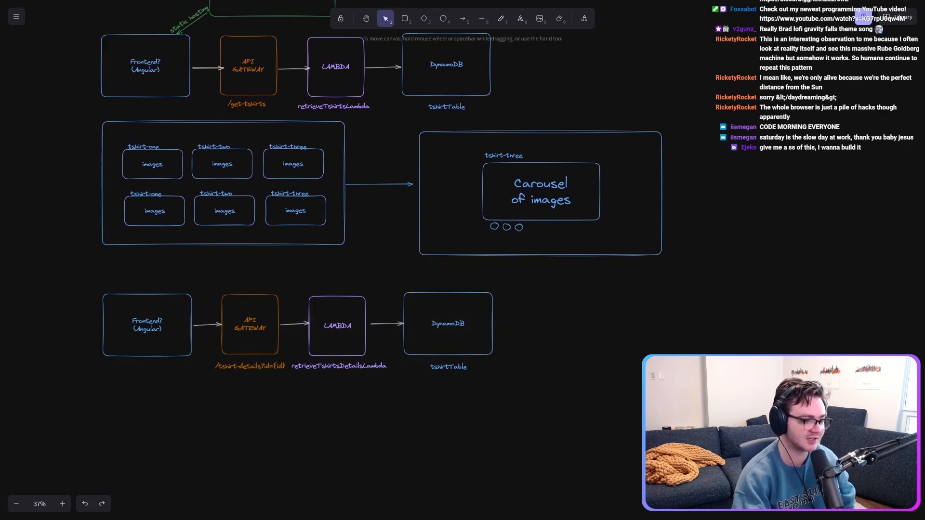